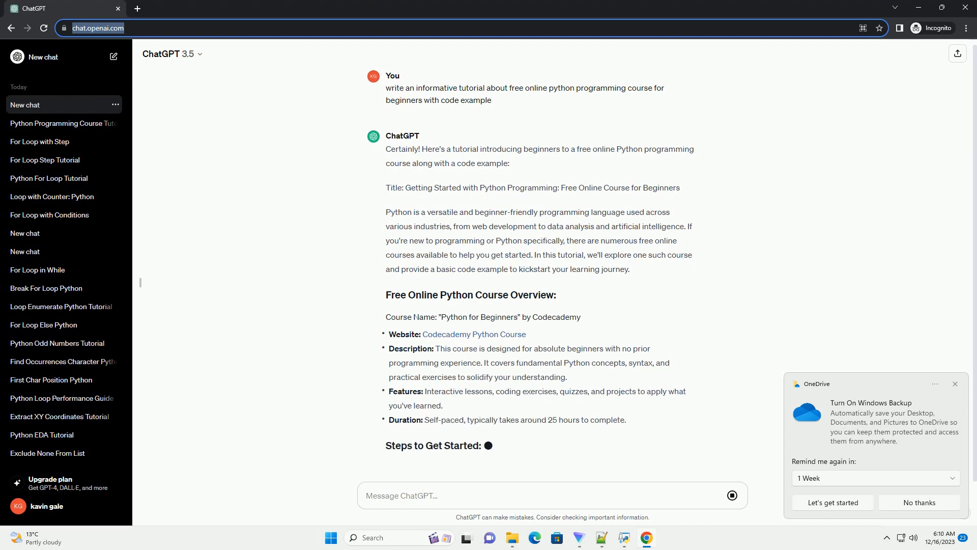
pyautogui.scroll(-3)
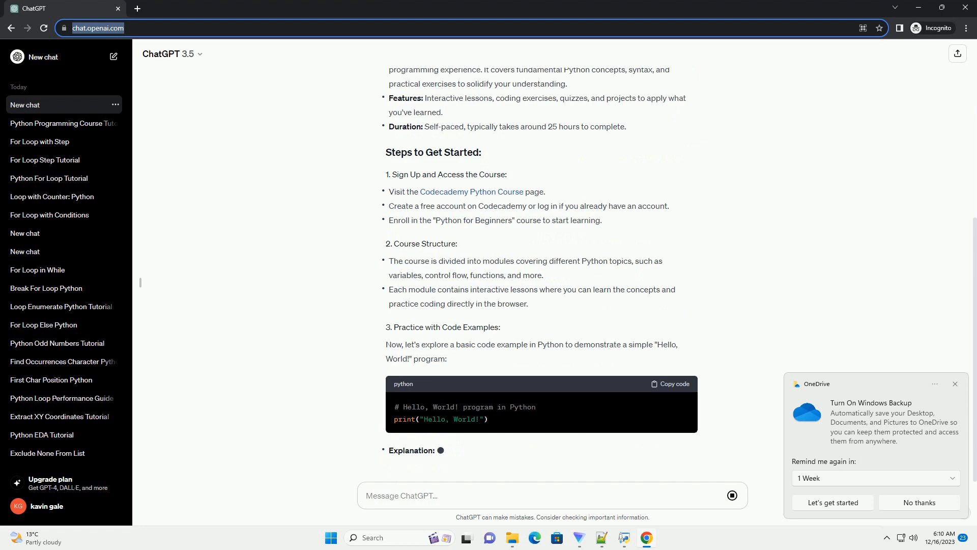
pyautogui.scroll(-3)
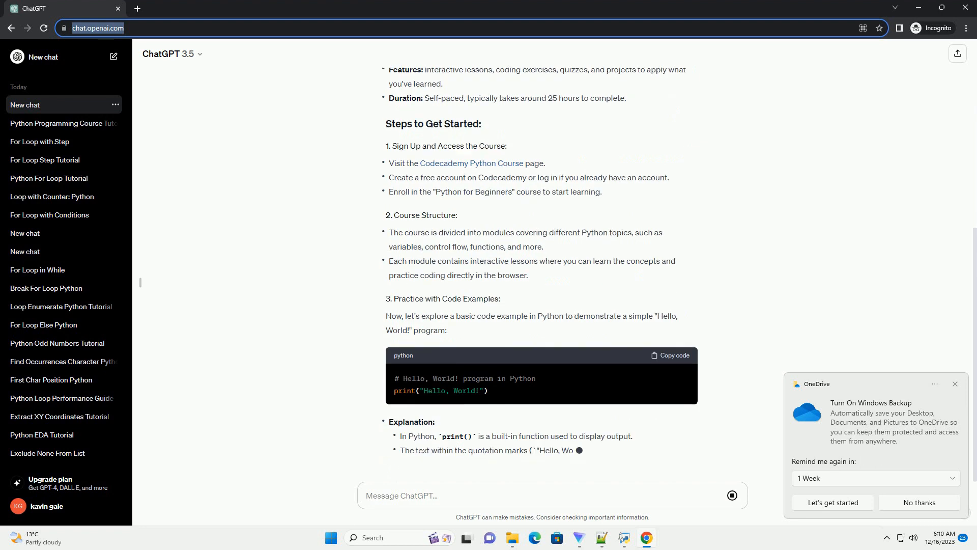
pyautogui.scroll(-3)
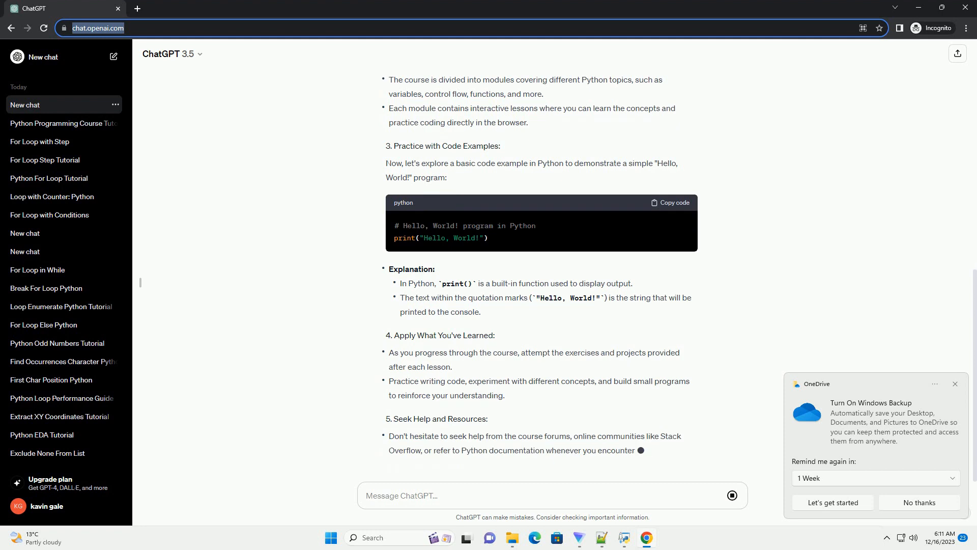
pyautogui.scroll(-3)
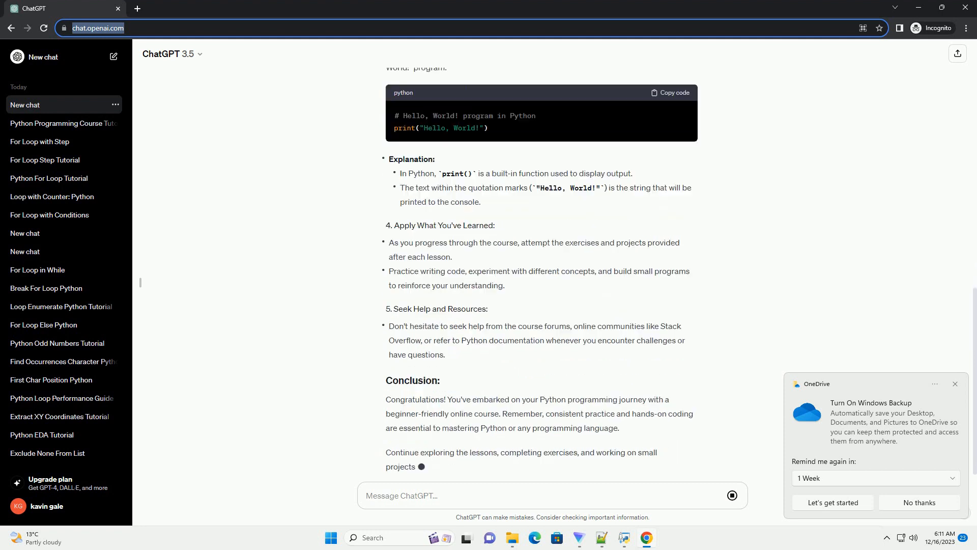